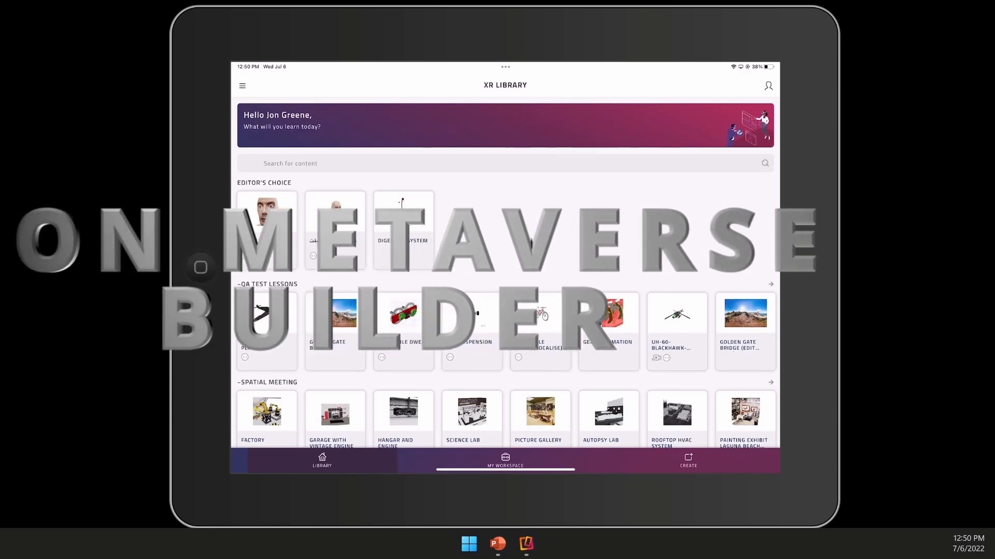
- Open the account options from the profile icon and pick an entry
left_click(768, 85)
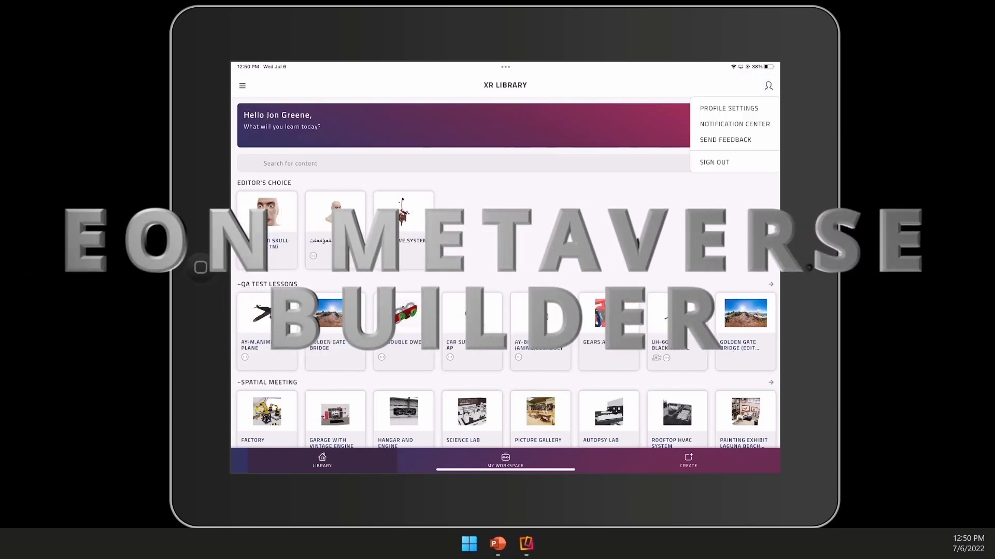
left_click(728, 108)
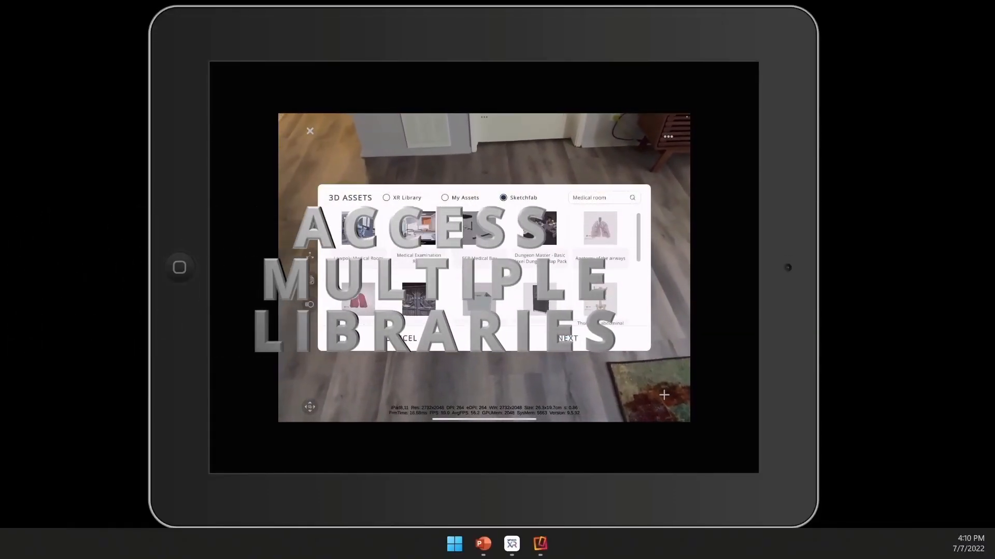
- Place the Medical Room model from My Assets into the live scene
left_click(444, 197)
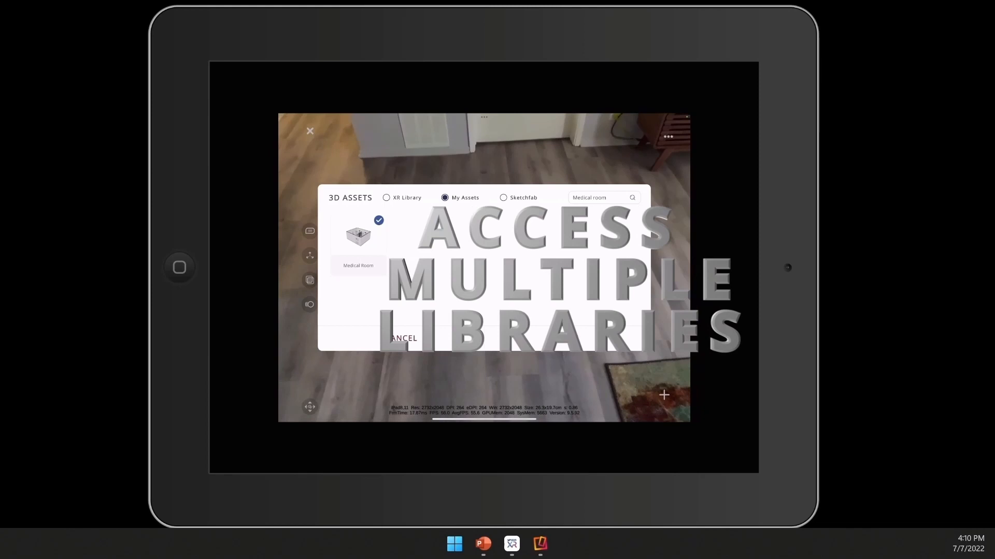
left_click(357, 236)
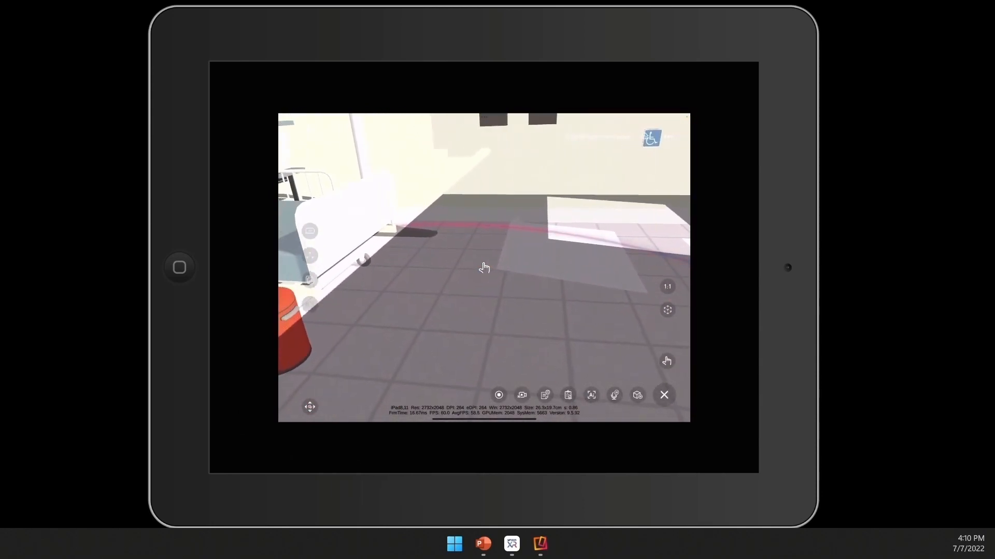
left_click(591, 394)
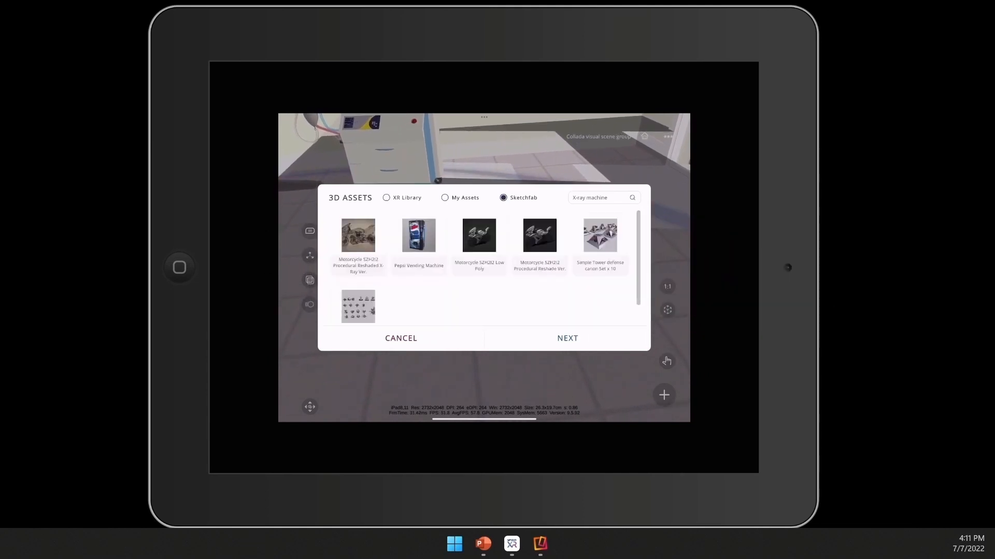
- Search 'X-ray' in the XR Library, then switch to Sketchfab results
left_click(399, 338)
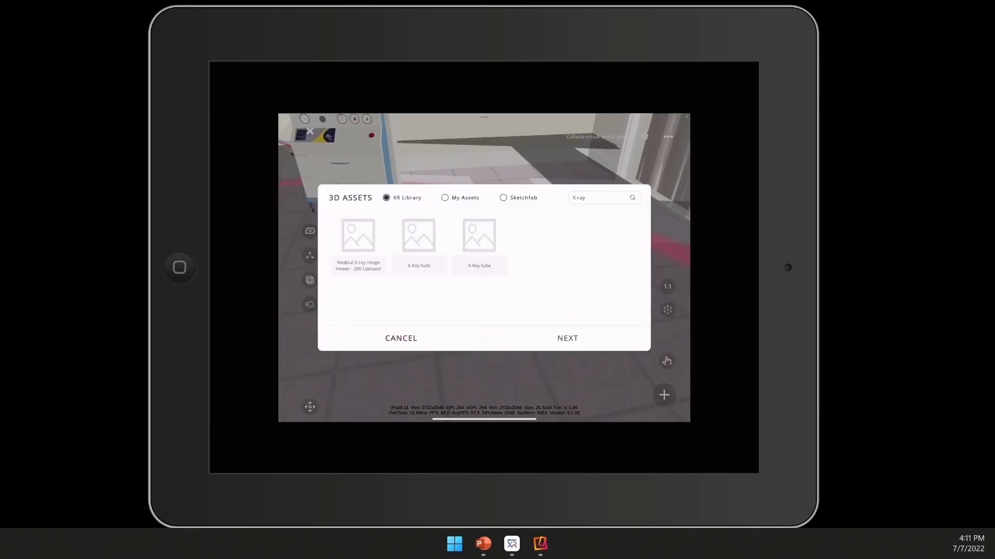
left_click(503, 197)
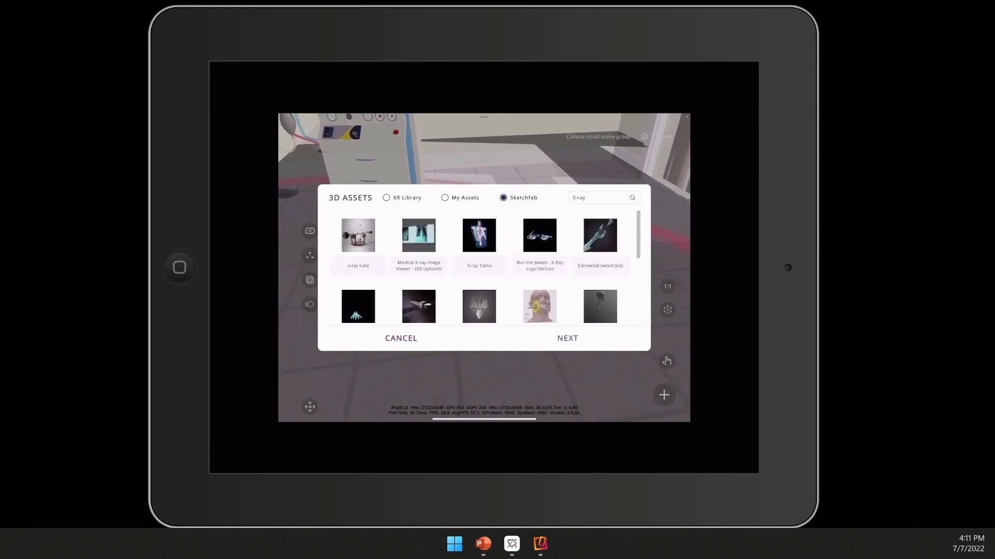
left_click(567, 338)
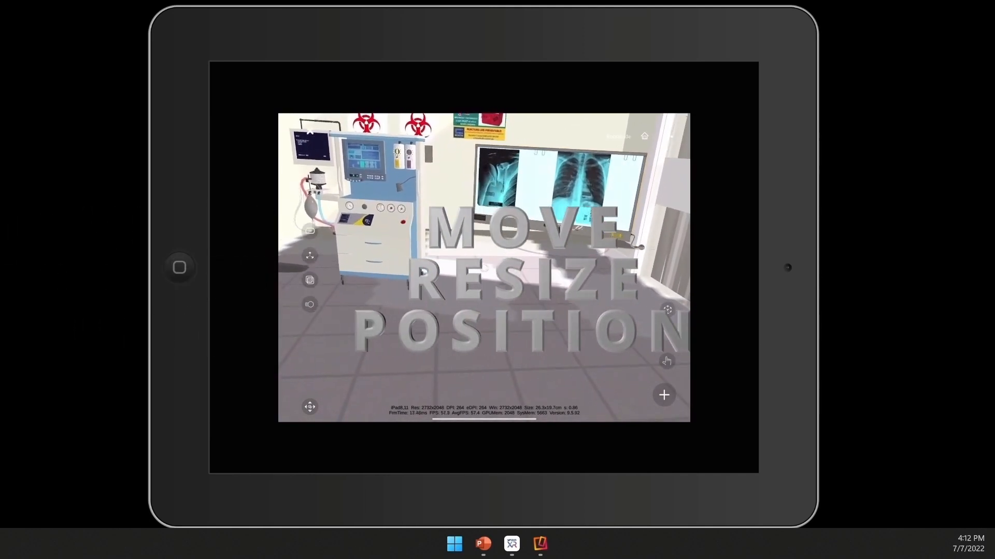
- Add the Doctor model from My Assets onto the medical room floor
left_click(663, 395)
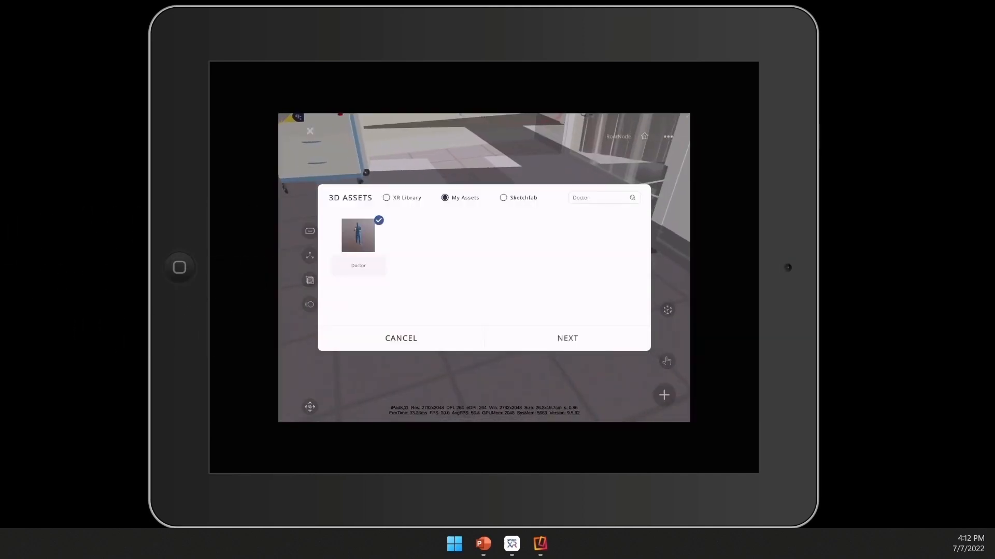
left_click(567, 338)
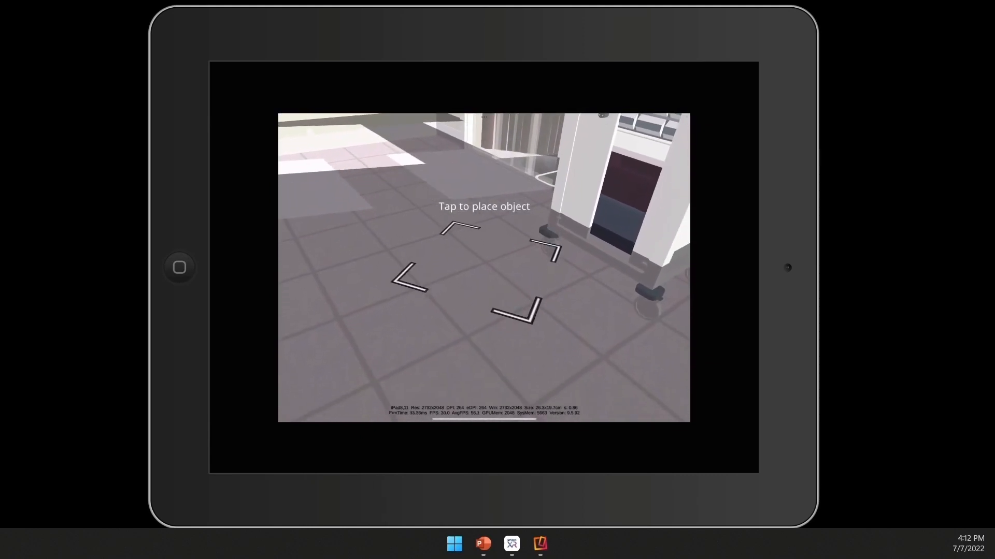
left_click(484, 266)
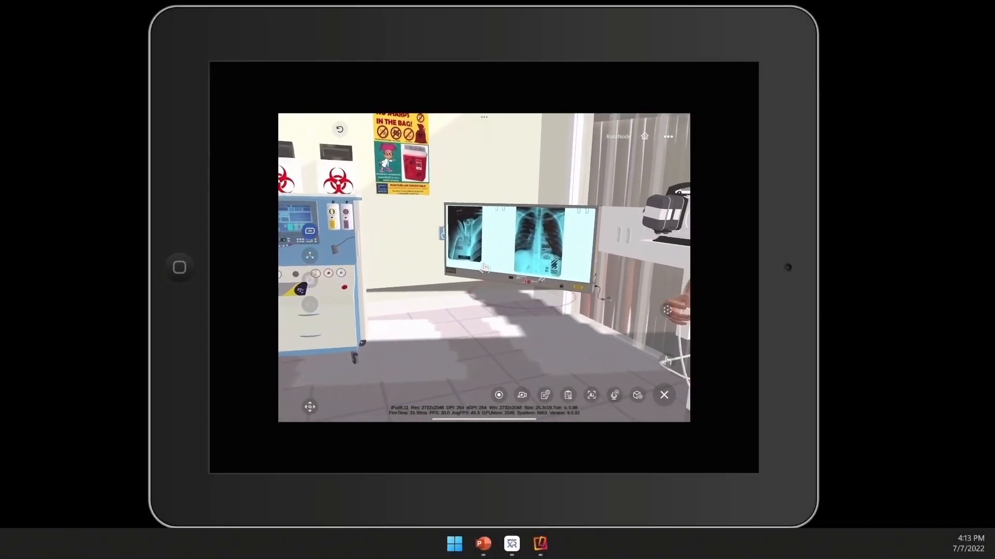
- Dictate 'X-ray viewing box' for the viewer's knowledge portal and tick the X-ray detector Wikipedia article
left_click(590, 395)
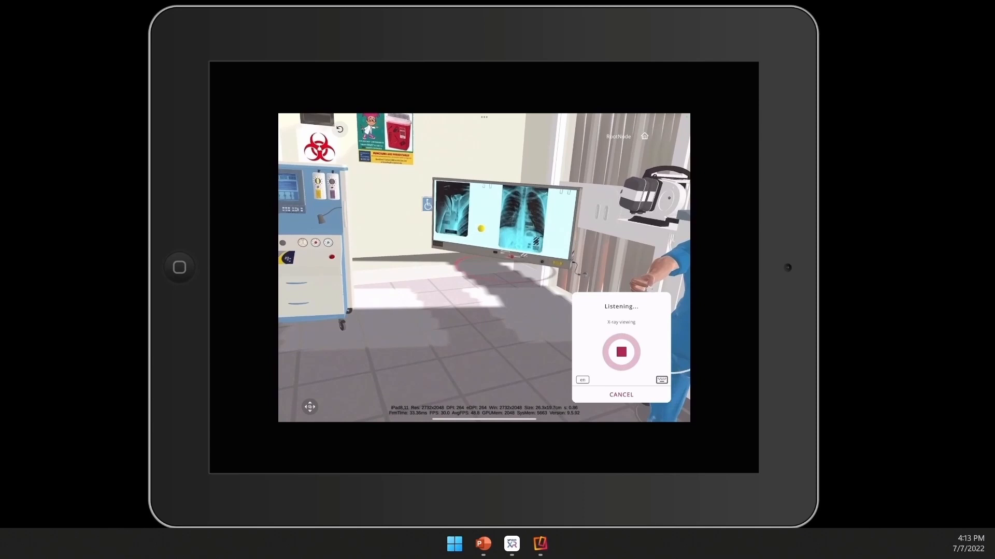
left_click(620, 353)
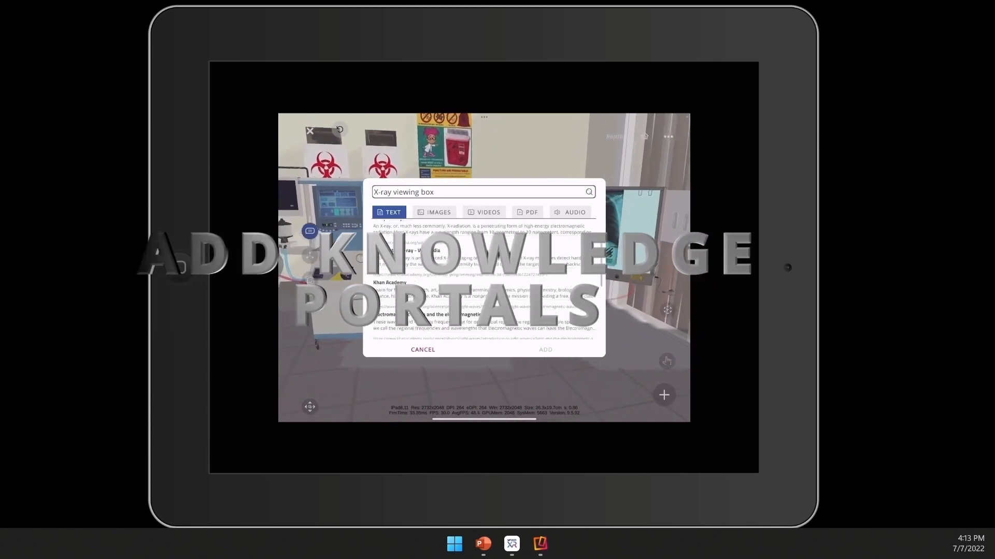
left_click(482, 239)
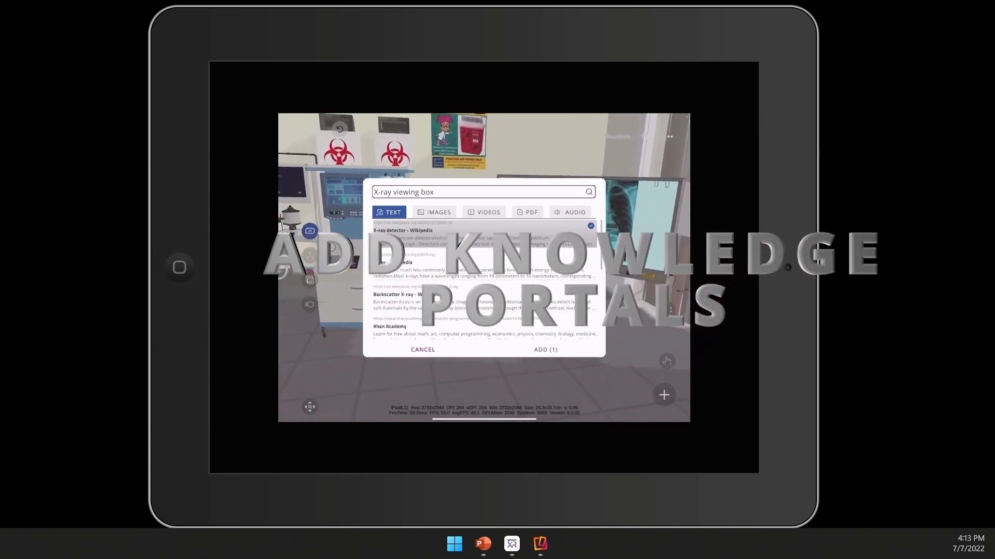
left_click(437, 211)
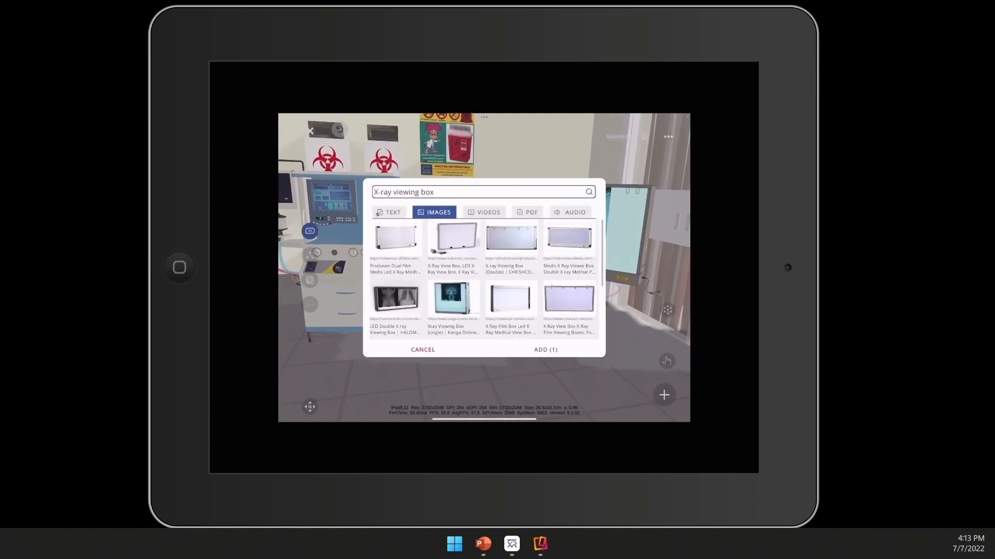
- Tick an X-ray viewing box image and an X-ray view box video among the knowledge results
scroll("down", 3)
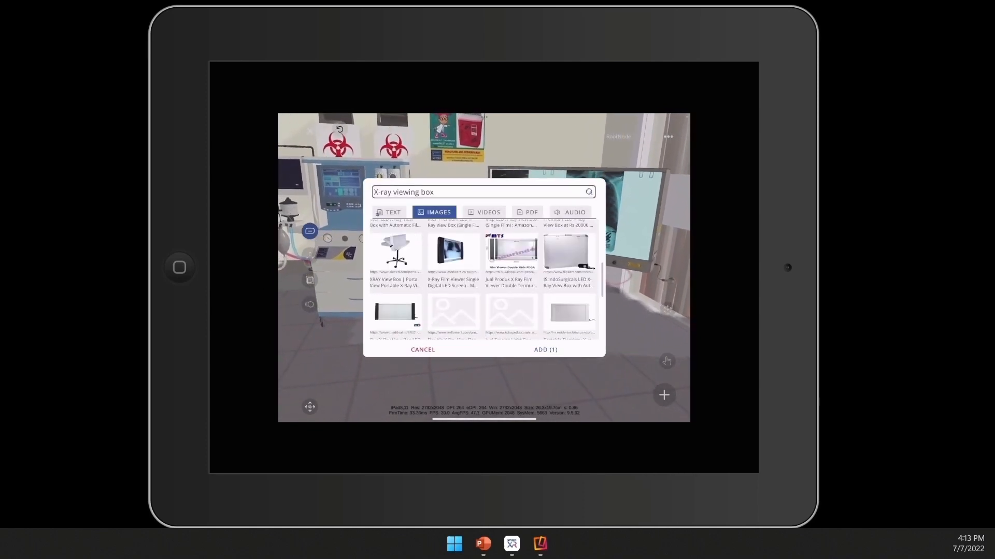
scroll("down", 3)
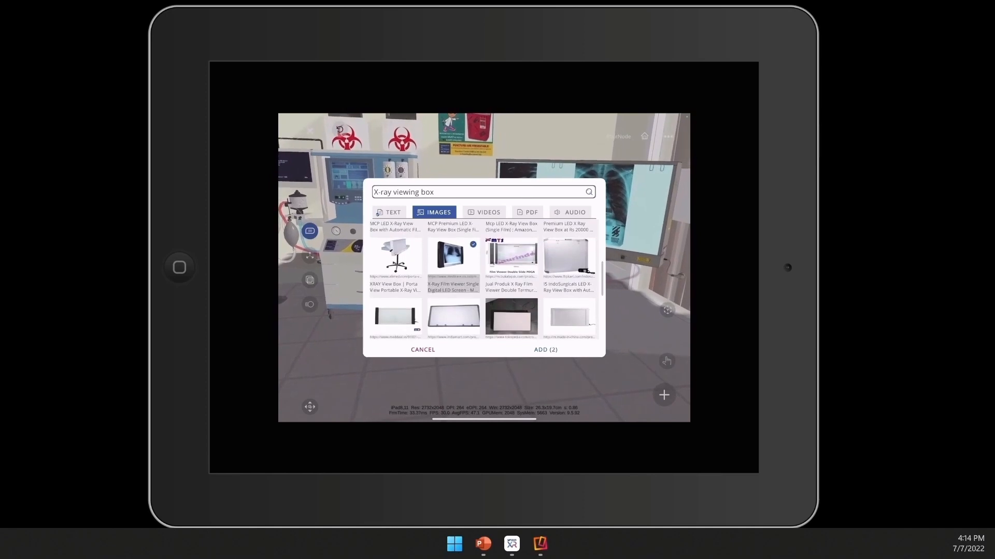
left_click(488, 211)
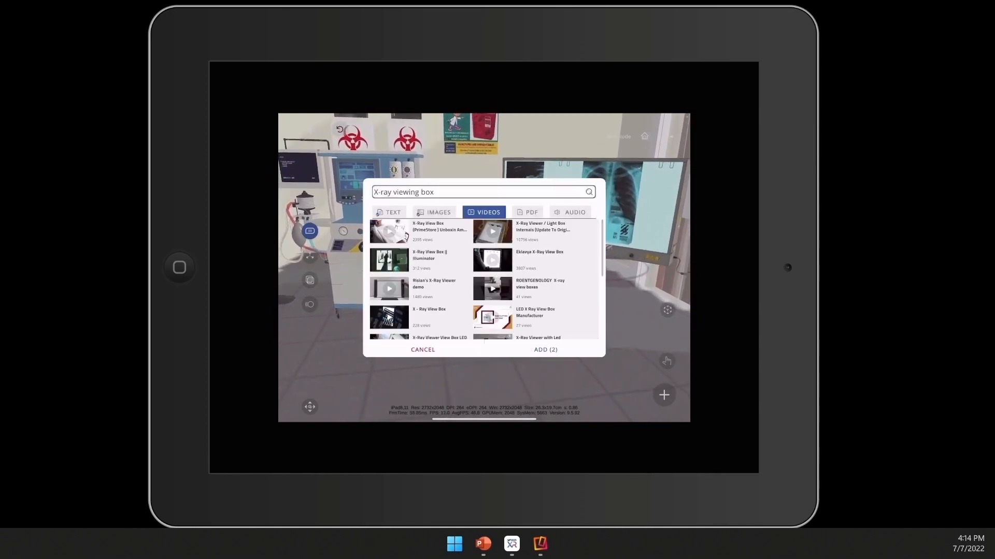
scroll("down", 3)
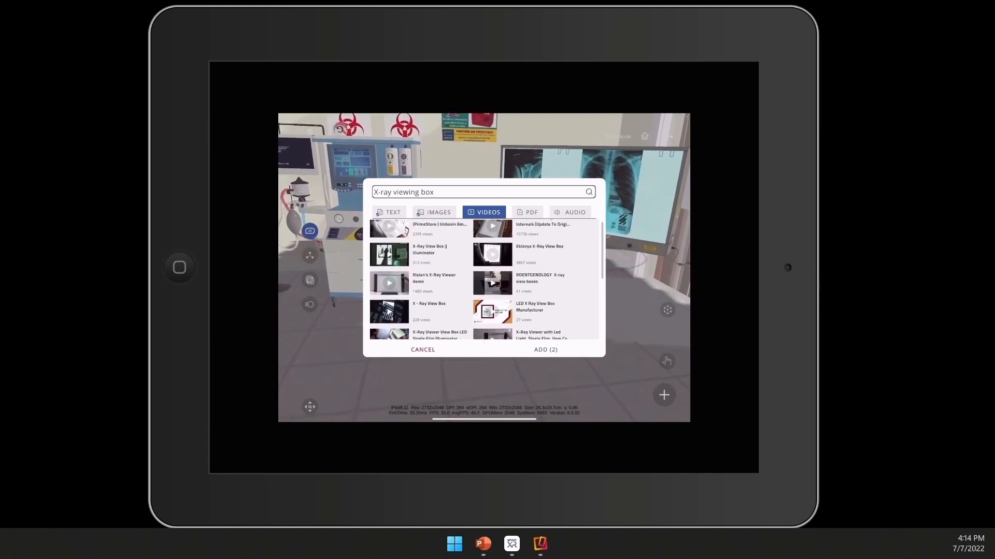
left_click(491, 315)
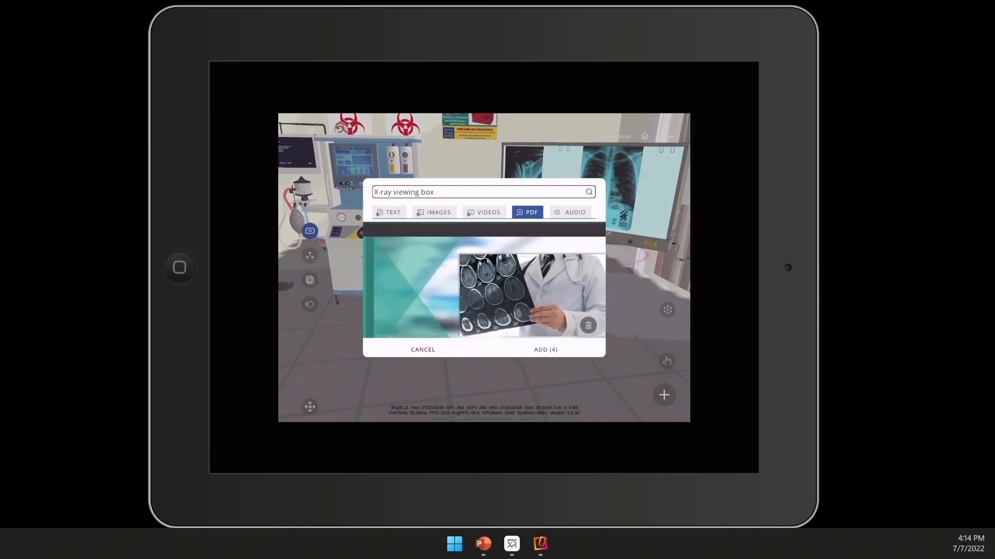
left_click(569, 212)
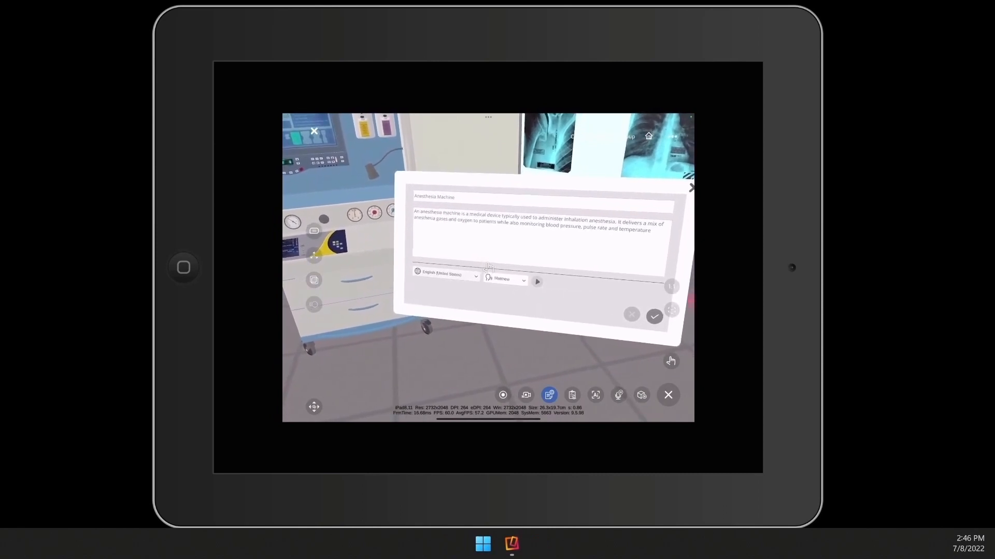
- Choose a narration voice to read the anesthesia machine's description aloud
left_click(505, 280)
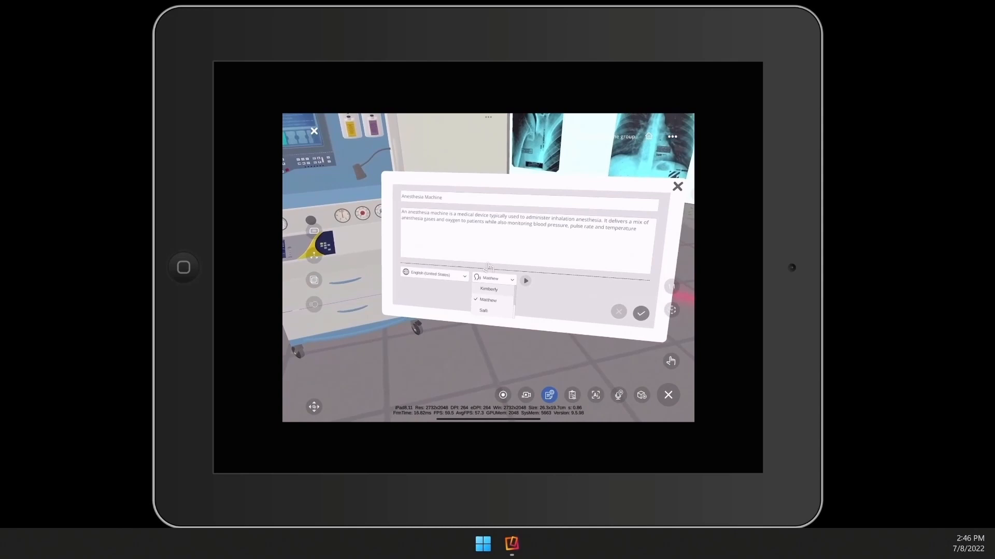
left_click(524, 281)
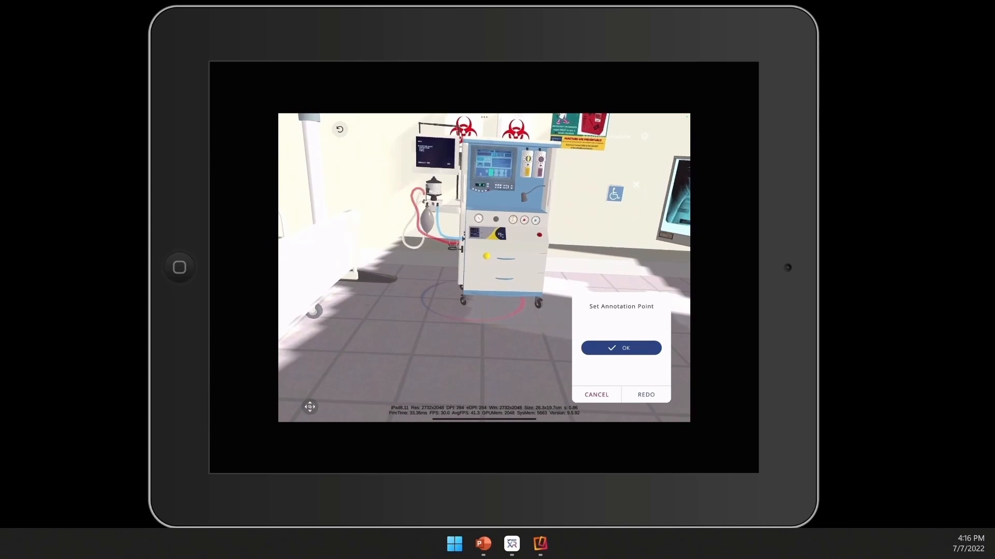
- Confirm the annotation point position on the anesthesia machine
left_click(621, 348)
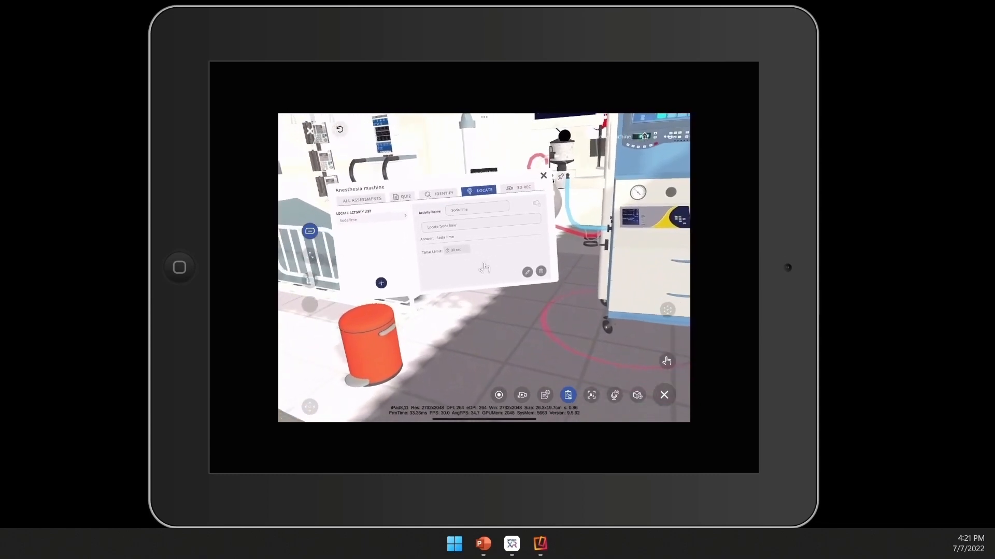
- Show the 3D recording section of the anesthesia machine's assessment panel
left_click(519, 188)
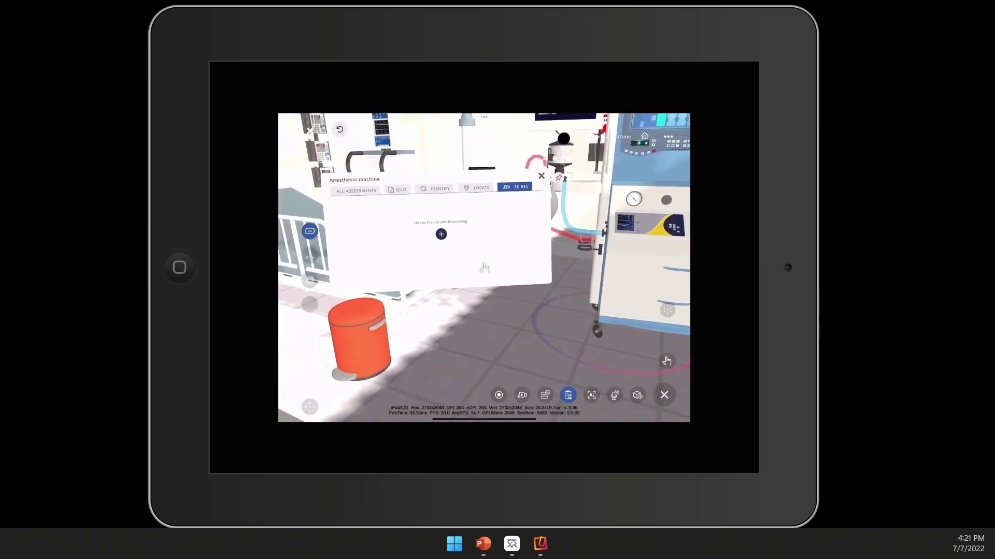